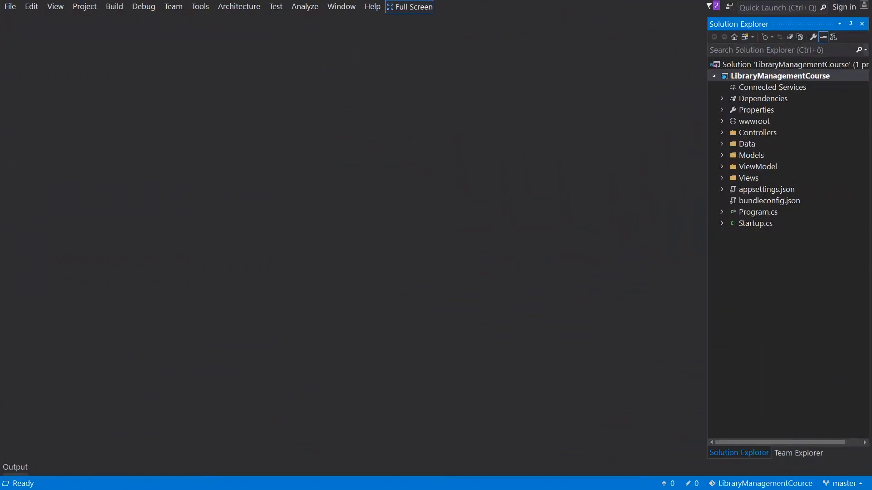
Open AuthorController.cs and scroll to its [HttpPost] Update and Create actions.
{"action": "double_click", "coordinate": [758, 132]}
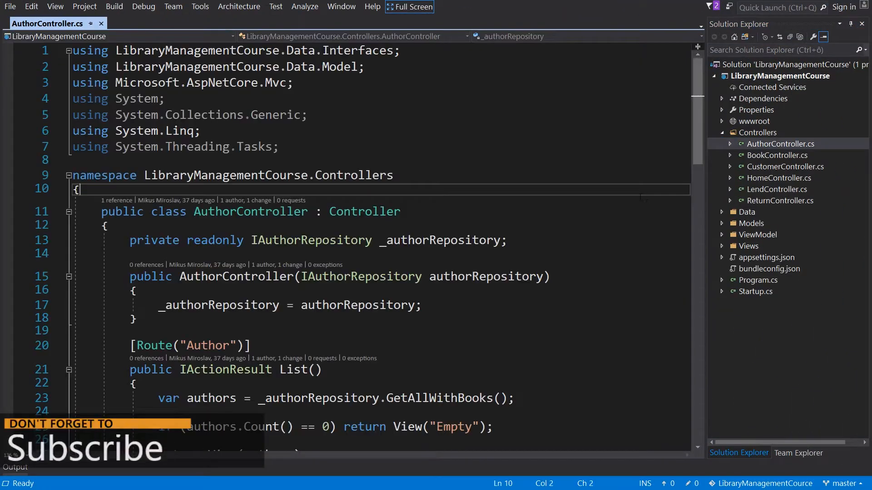
{"action": "scroll", "scroll_direction": "down", "scroll_amount": 3}
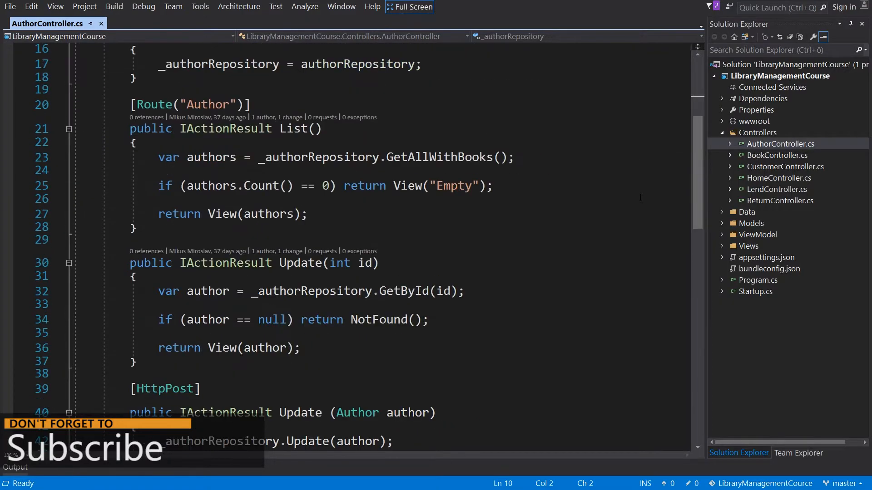
{"action": "scroll", "scroll_direction": "down", "scroll_amount": 3}
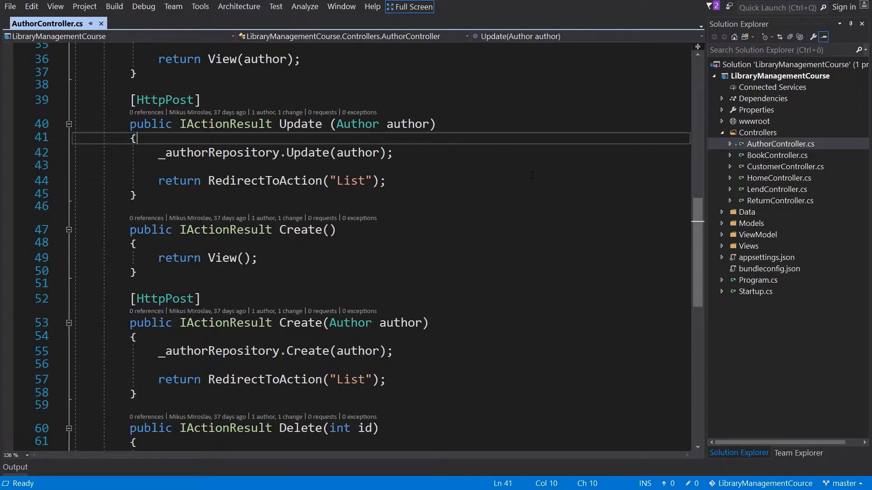
Add if (!ModelState.IsValid) { return View(author); } at the start of the Update POST action.
{"action": "type", "text": "if()"}
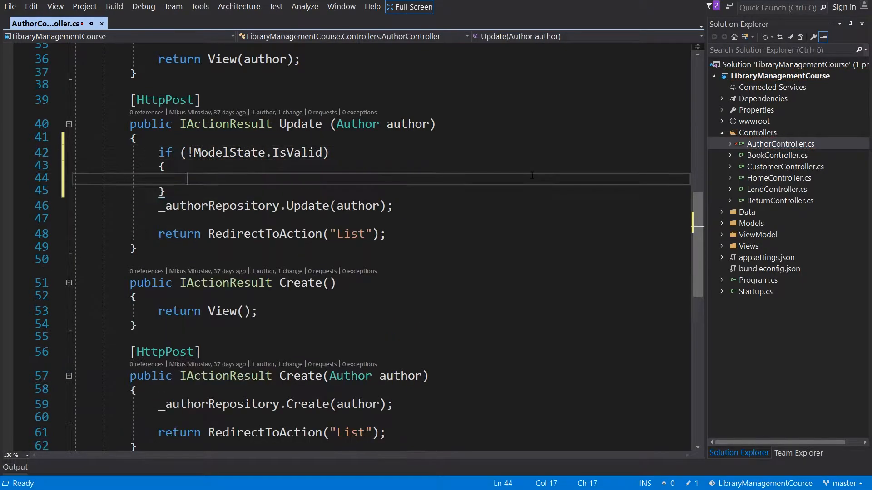
{"action": "type", "text": "return View(author);"}
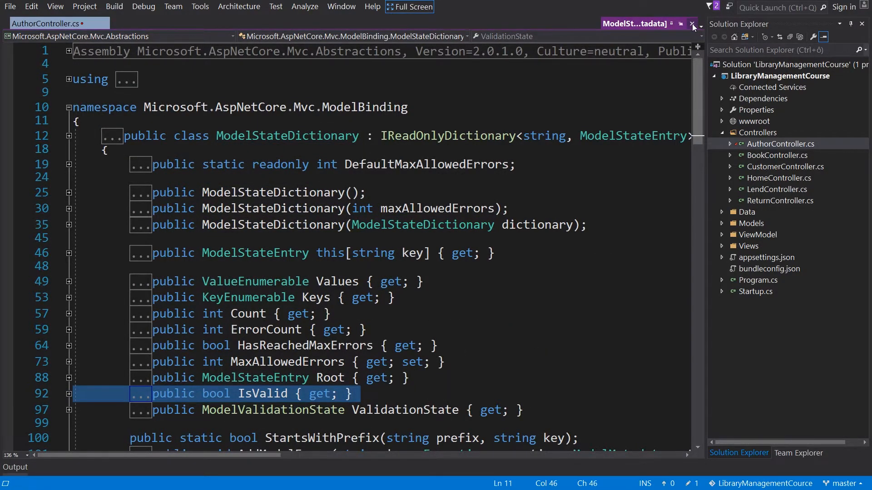
{"action": "left_click", "coordinate": [692, 24]}
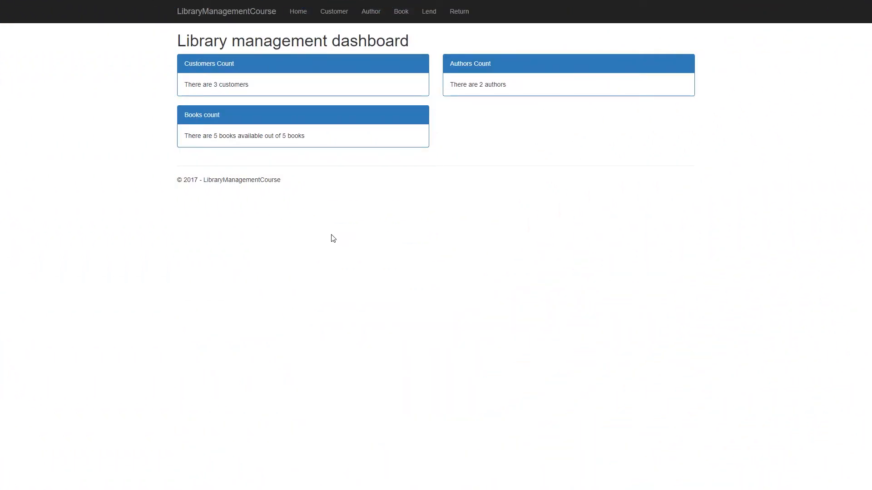
Submit the new-author form empty and then with name 'a' to see required and min-length validation.
{"action": "left_click", "coordinate": [371, 12]}
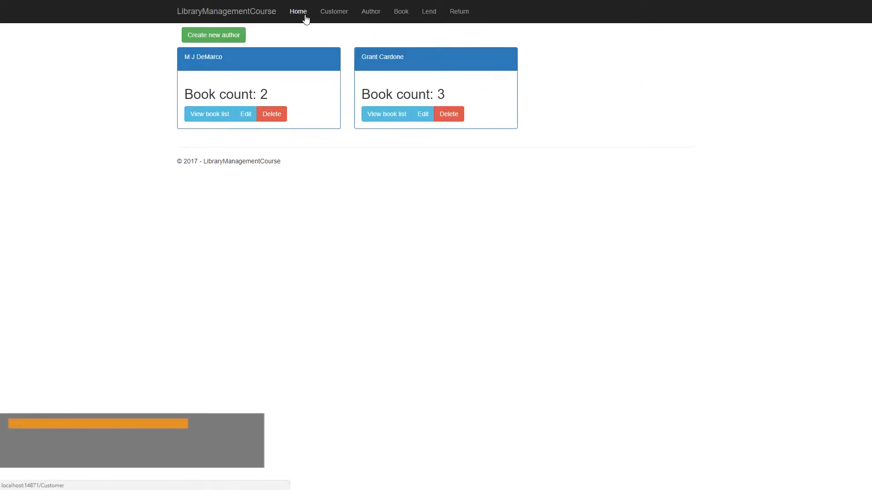
{"action": "left_click", "coordinate": [212, 35]}
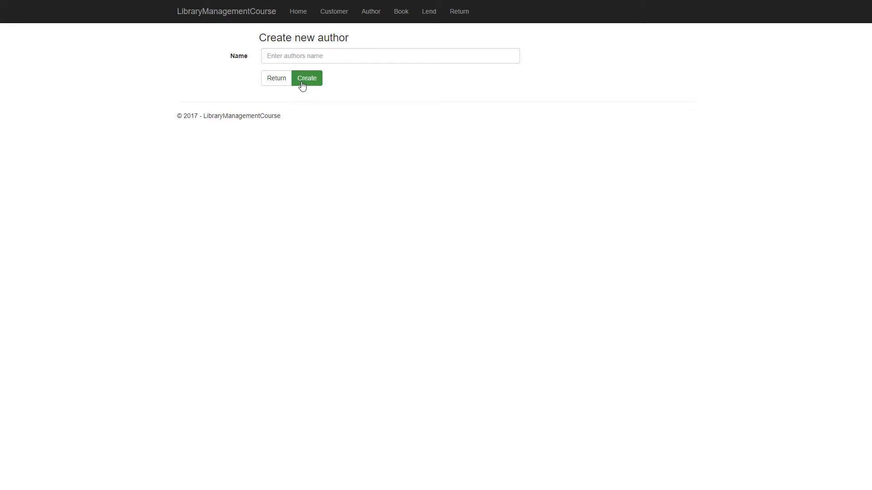
{"action": "left_click", "coordinate": [307, 78]}
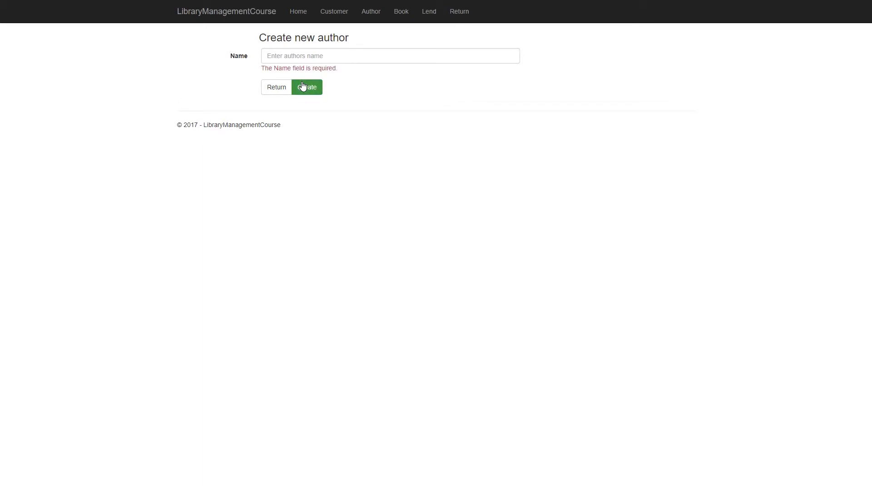
{"action": "left_click", "coordinate": [307, 87]}
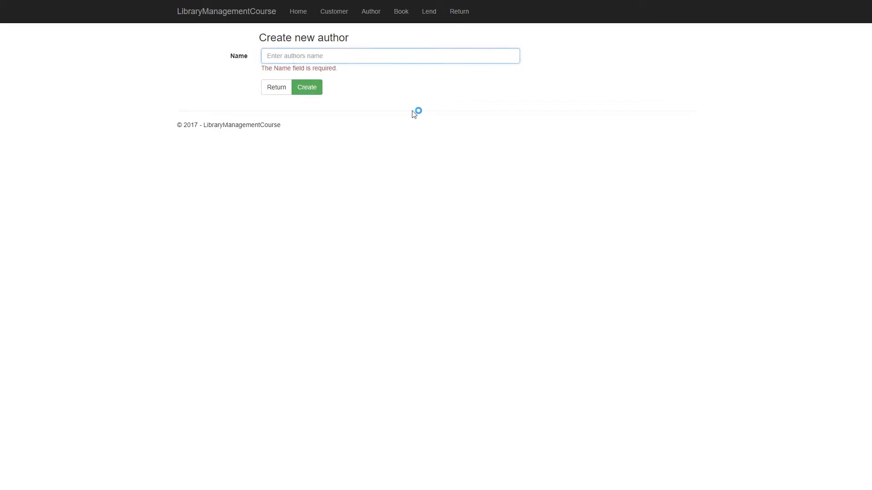
{"action": "type", "text": "a"}
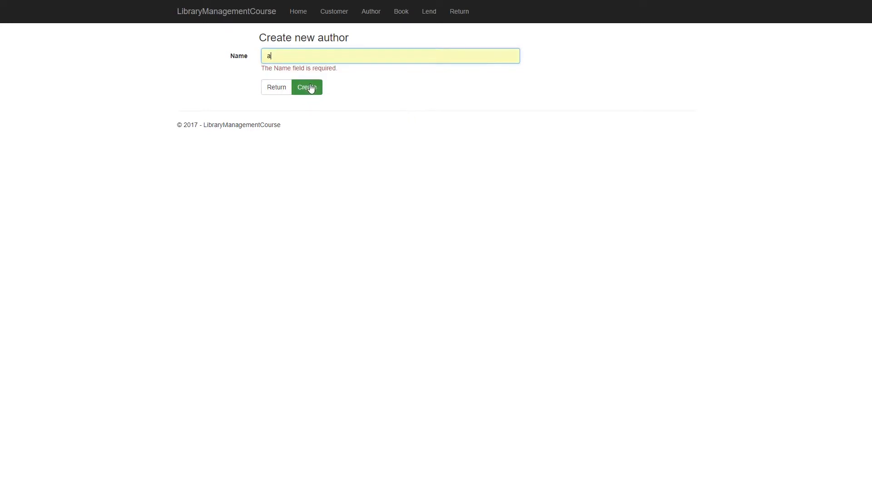
{"action": "left_click", "coordinate": [307, 88]}
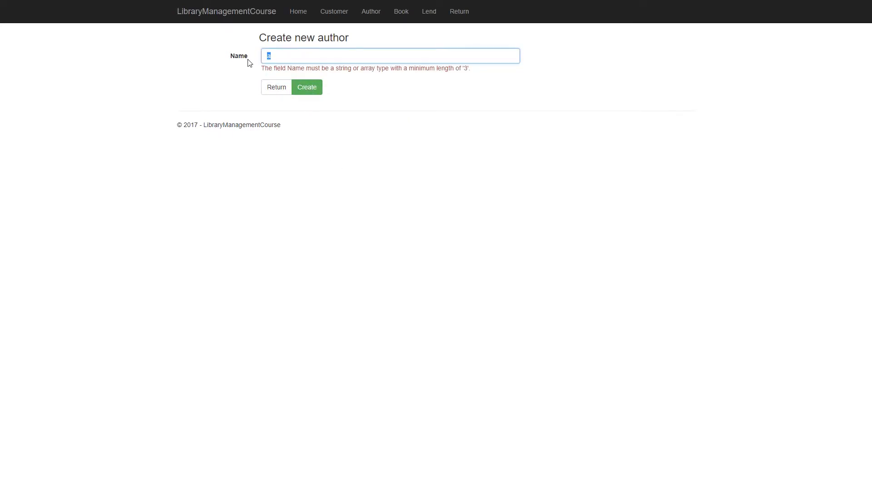
Submit the valid author name 'Miro' through the create form.
{"action": "type", "text": "Miro"}
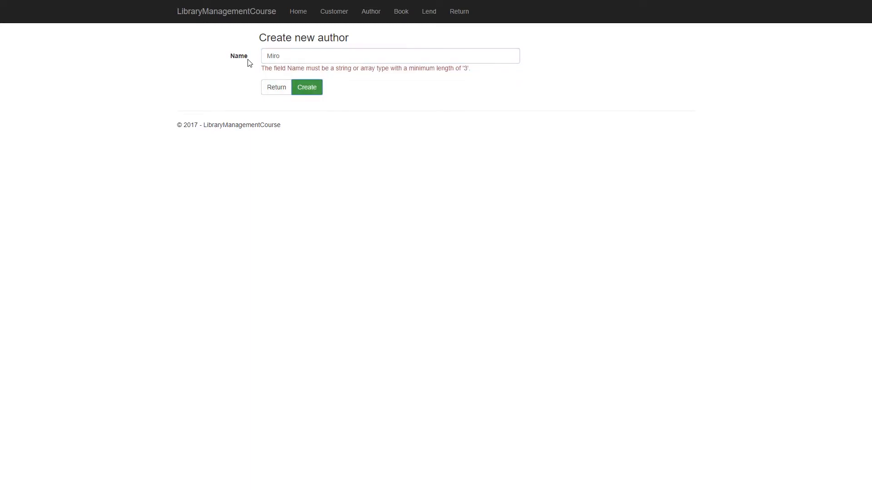
{"action": "left_click", "coordinate": [307, 88]}
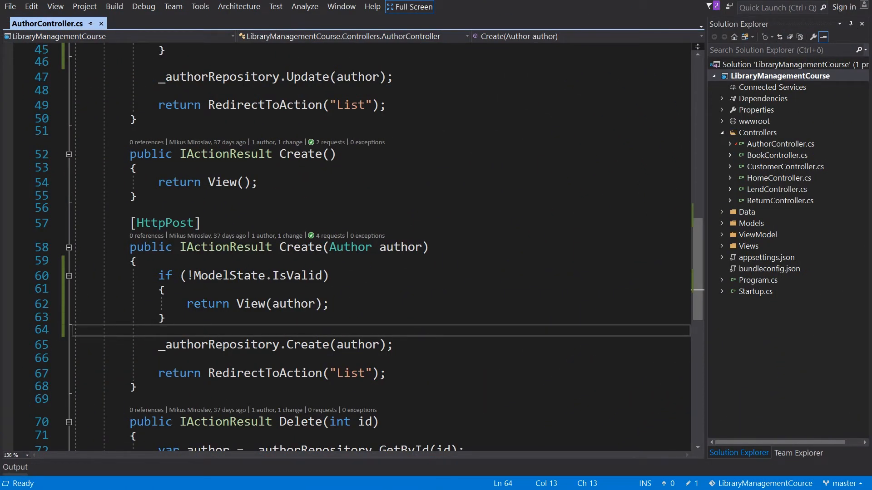
{"action": "mouse_move", "coordinate": [758, 174]}
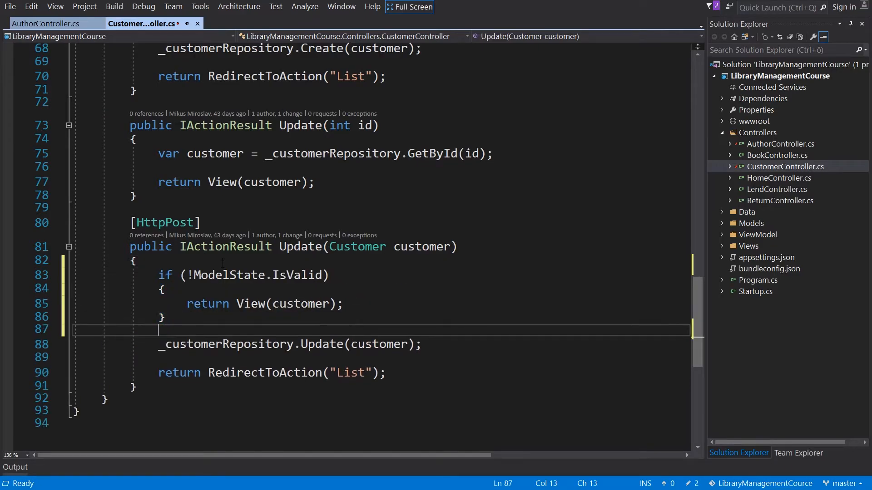
Save the ModelState.IsValid guards added to AuthorController Create and CustomerController Update.
{"action": "key", "text": "Ctrl+S"}
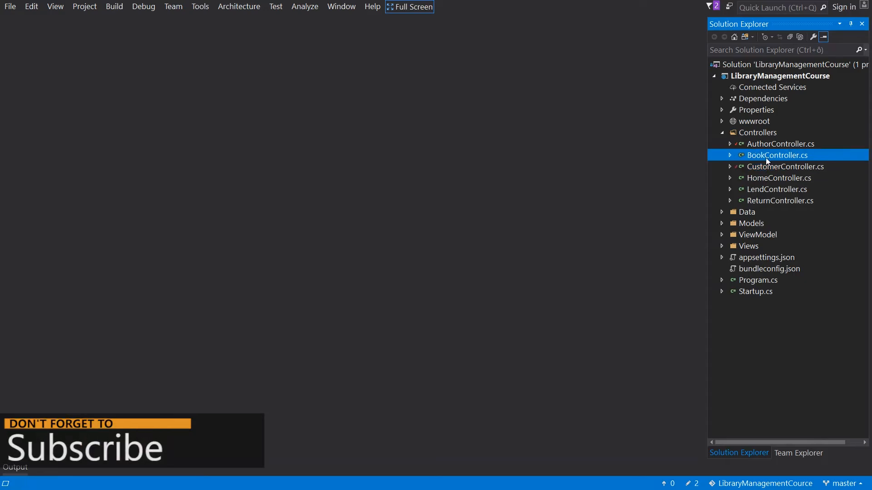
In BookController Create POST, reload bookViewModel.Authors from _authorRepository.GetAll() when invalid, and save.
{"action": "double_click", "coordinate": [777, 154]}
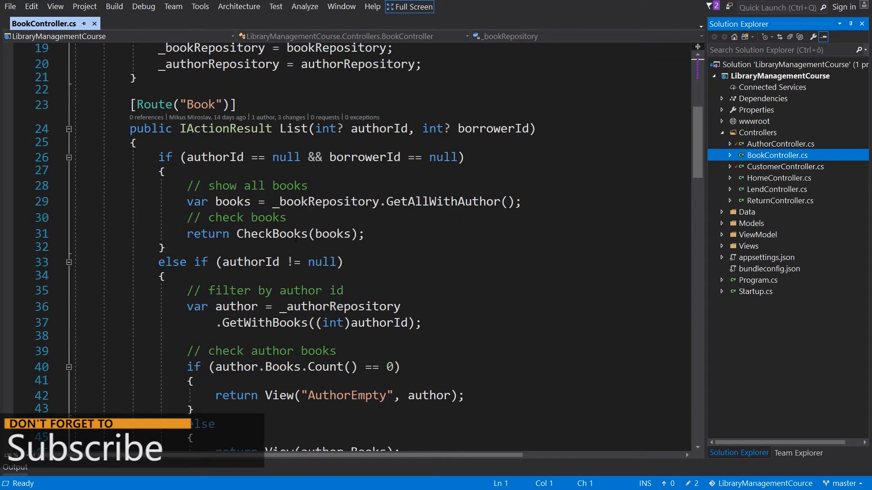
{"action": "scroll", "scroll_direction": "down", "scroll_amount": 3}
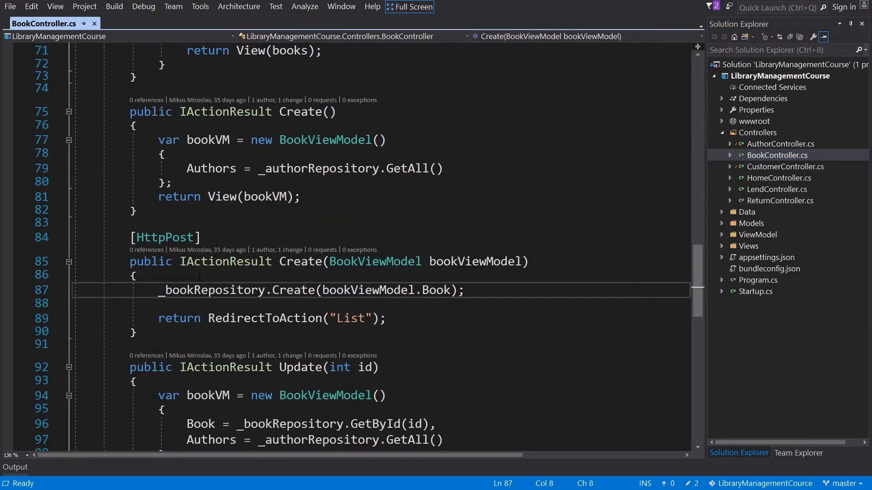
{"action": "left_click", "coordinate": [137, 275]}
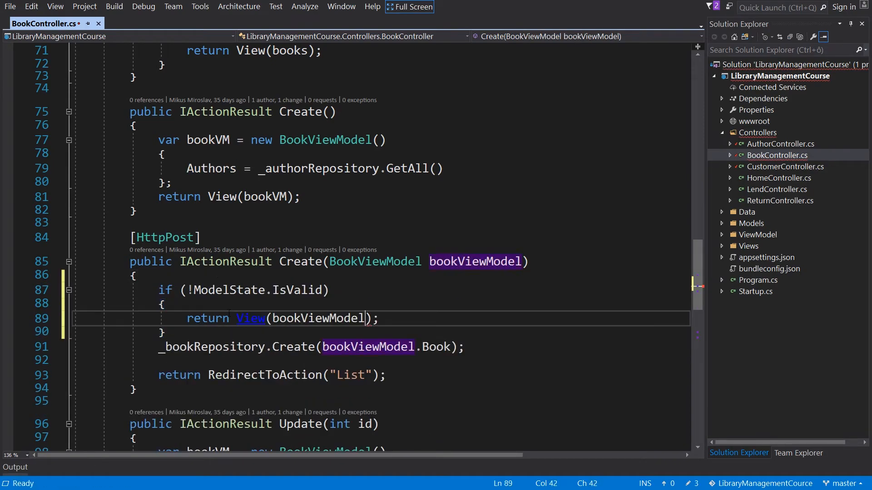
{"action": "type", "text": "bookViewModel.Authors = _authorRepository.GetAll()"}
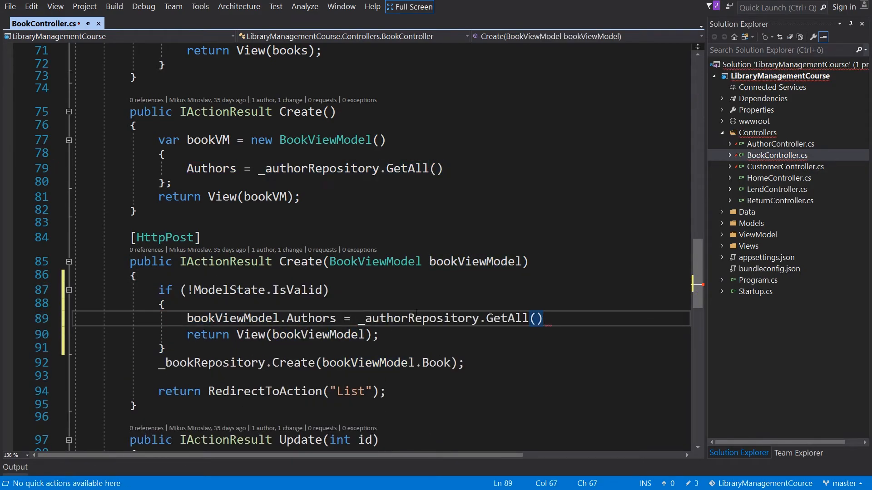
{"action": "key", "text": "ctrl+s"}
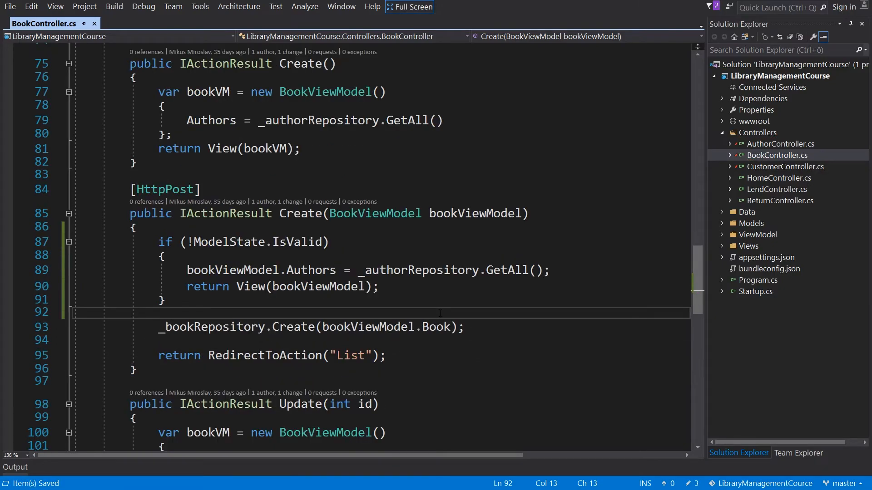